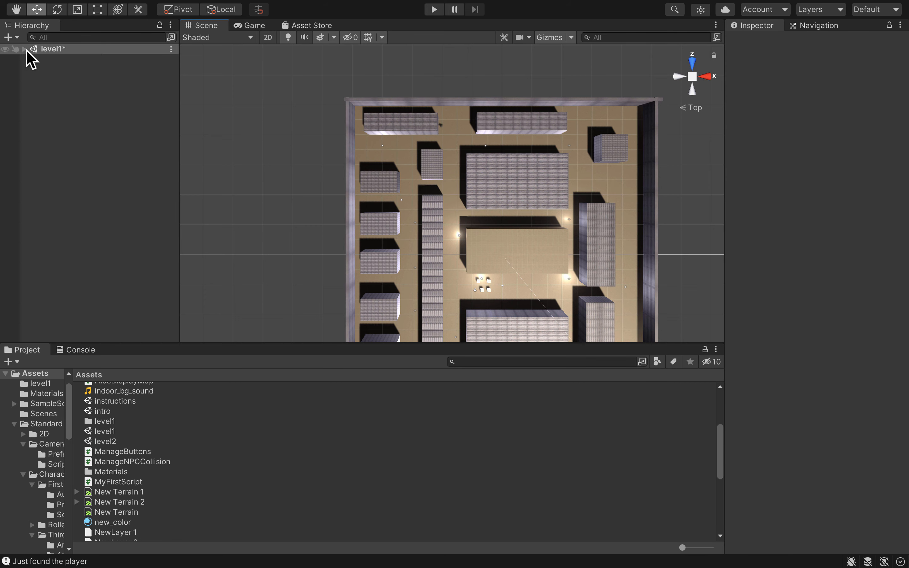
Expand and collapse the level1 scene in the Hierarchy before saving it
left_click(25, 50)
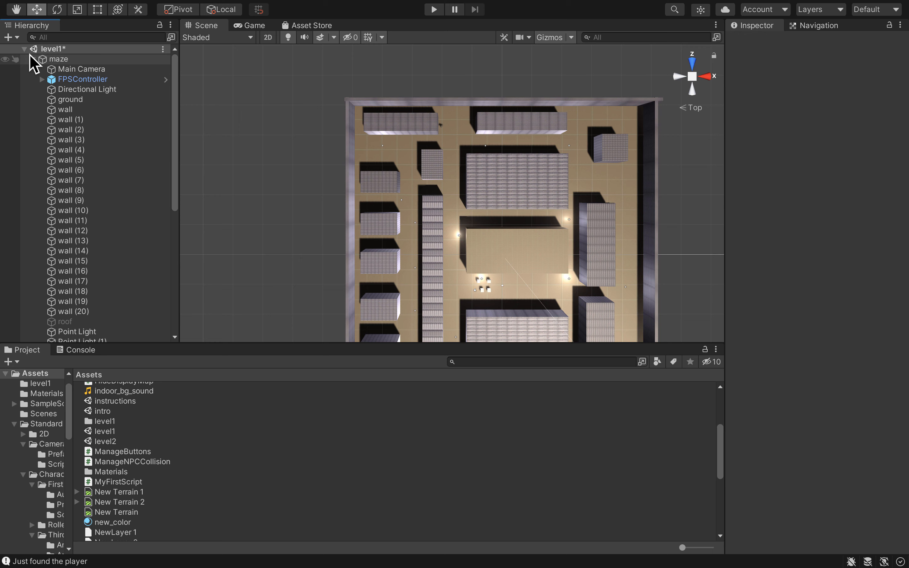
left_click(24, 49)
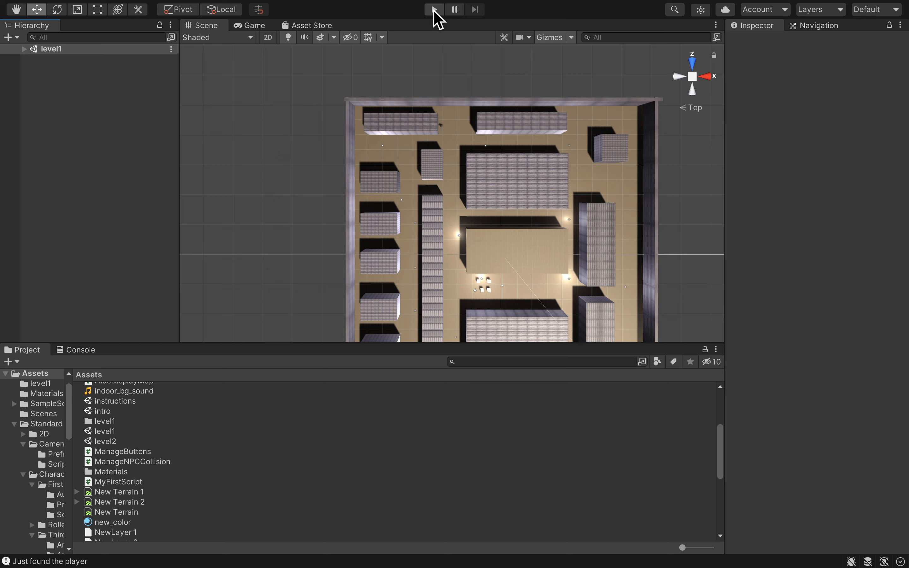
left_click(434, 9)
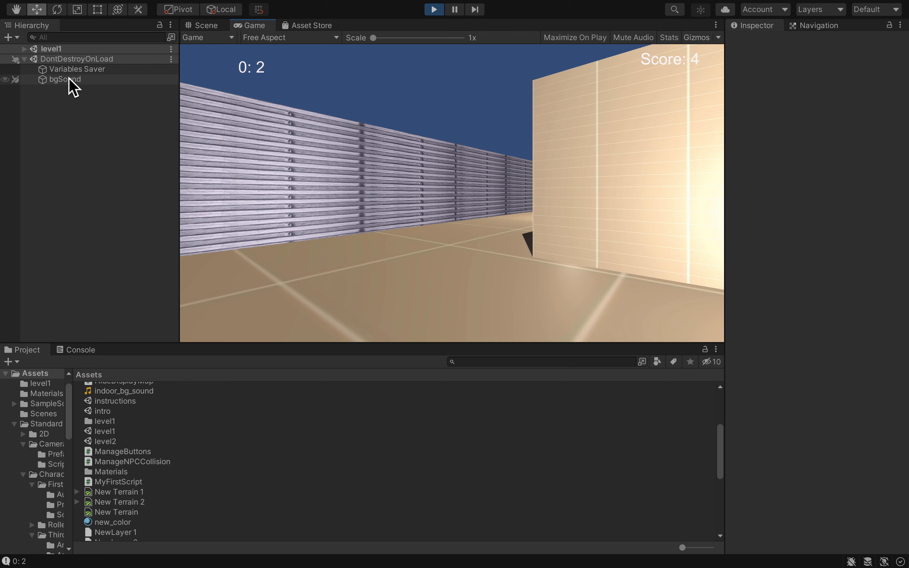
left_click(64, 80)
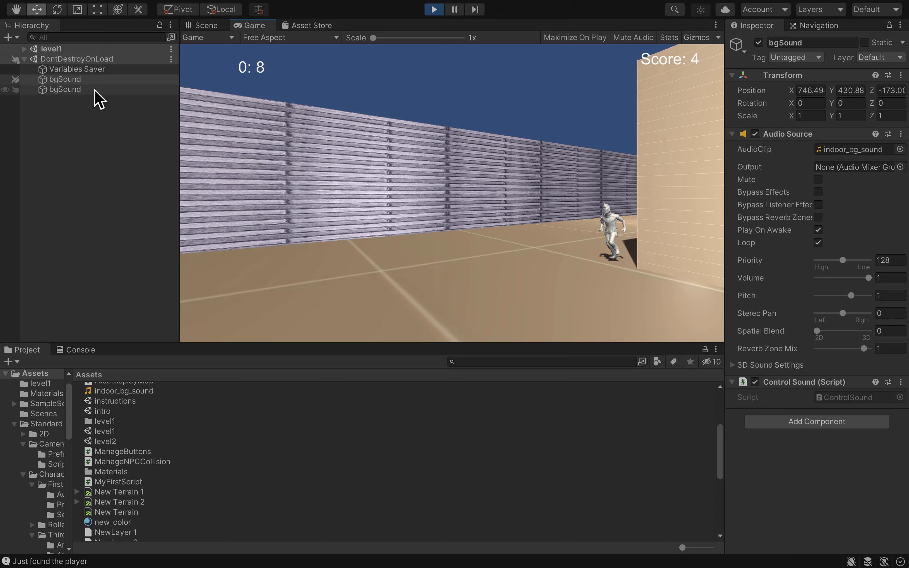
left_click(434, 9)
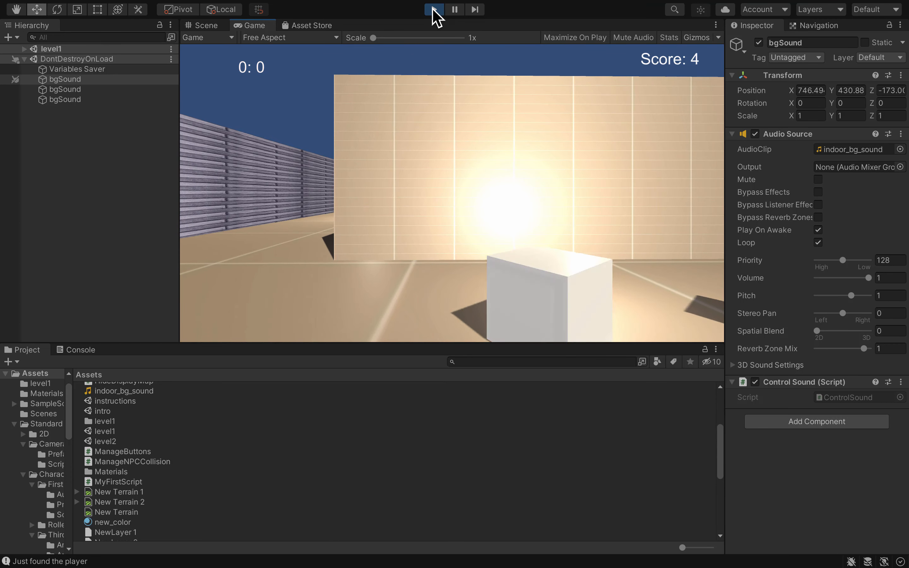
left_click(434, 9)
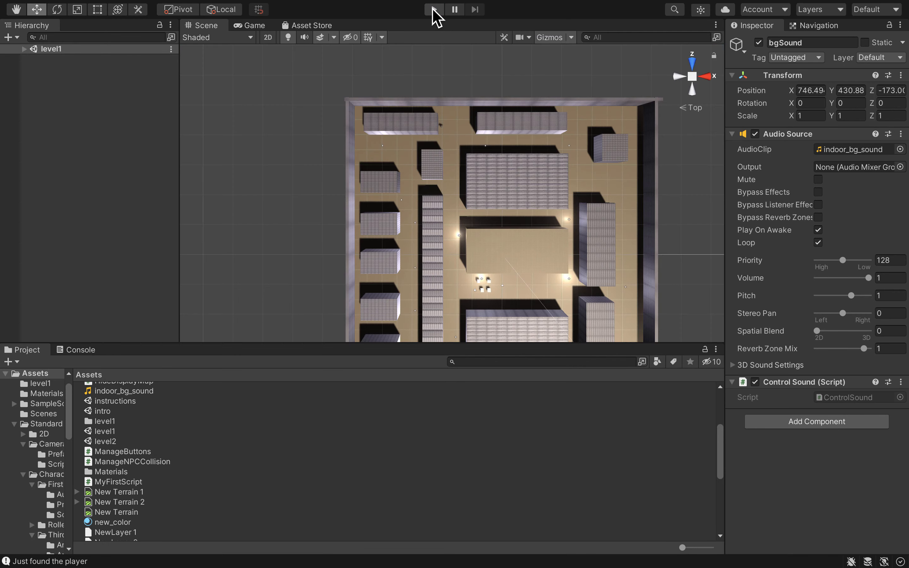
Find bgSound by searching 'bgs' in the Hierarchy and go to Add Tag from its Tag dropdown
left_click(433, 9)
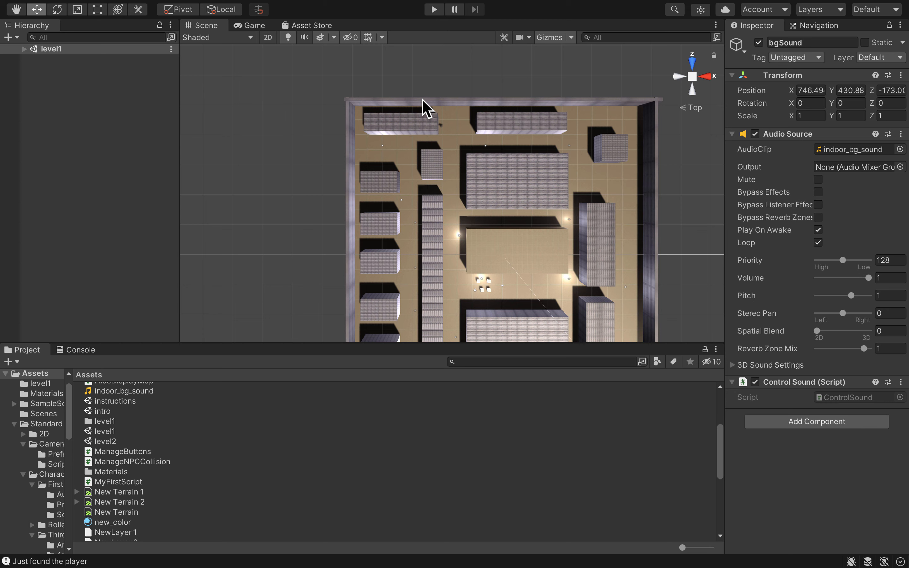
mouse_move(165, 272)
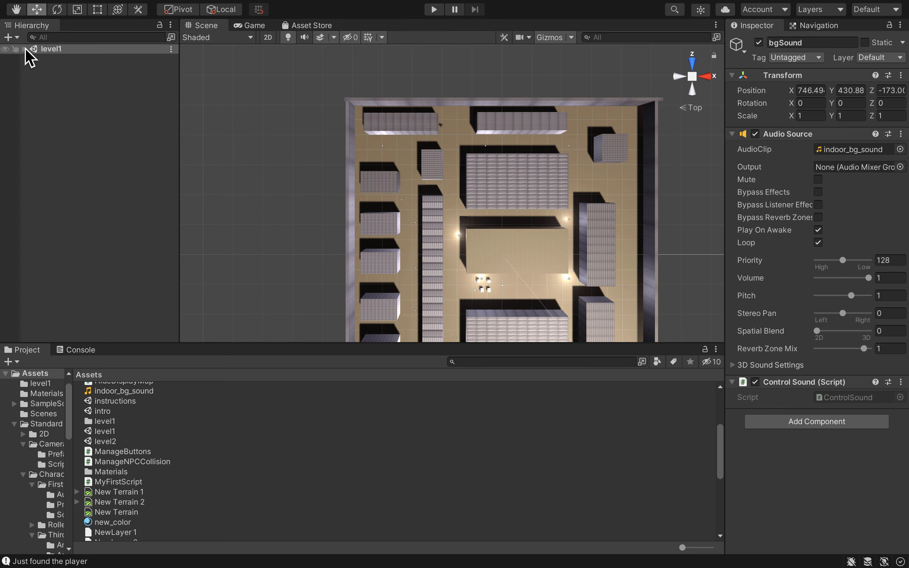
left_click(22, 49)
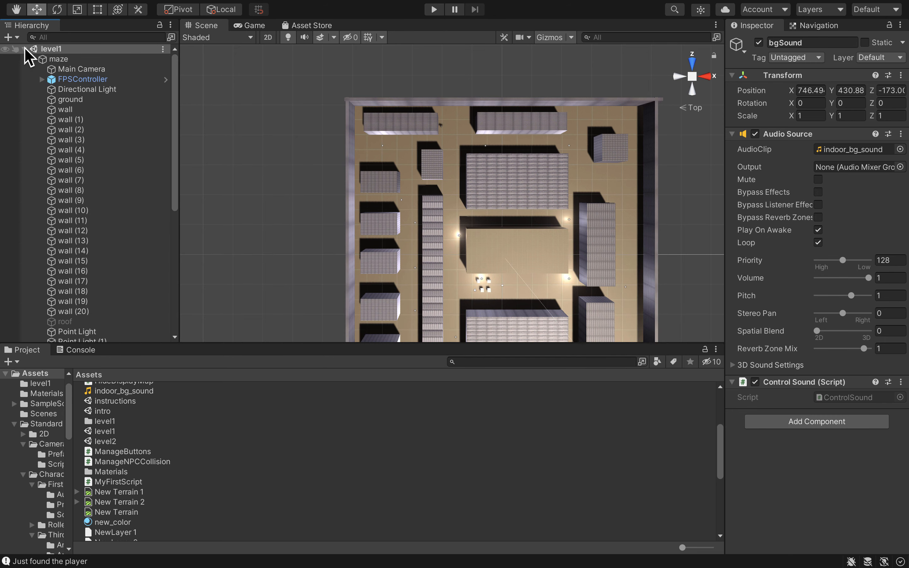
left_click(24, 49)
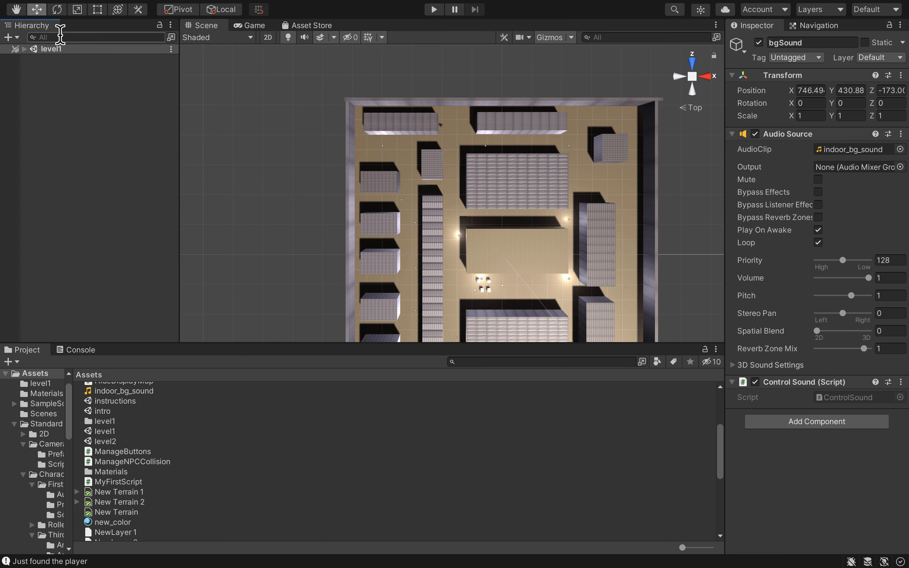
type("bgs")
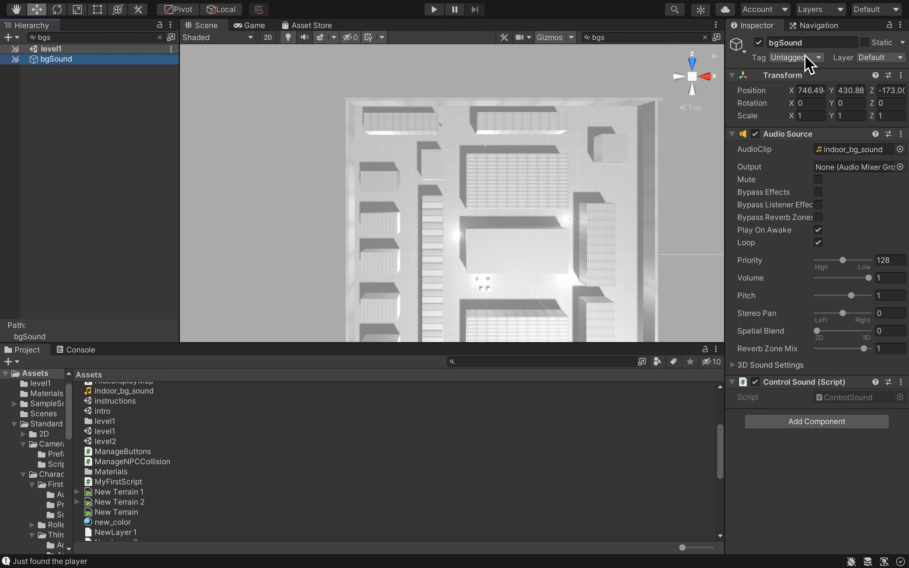
left_click(796, 57)
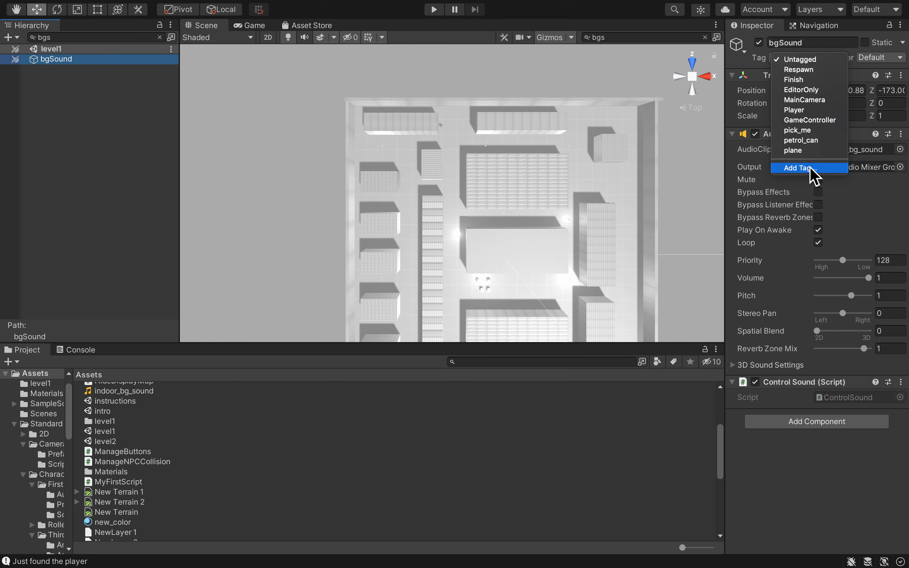
left_click(802, 168)
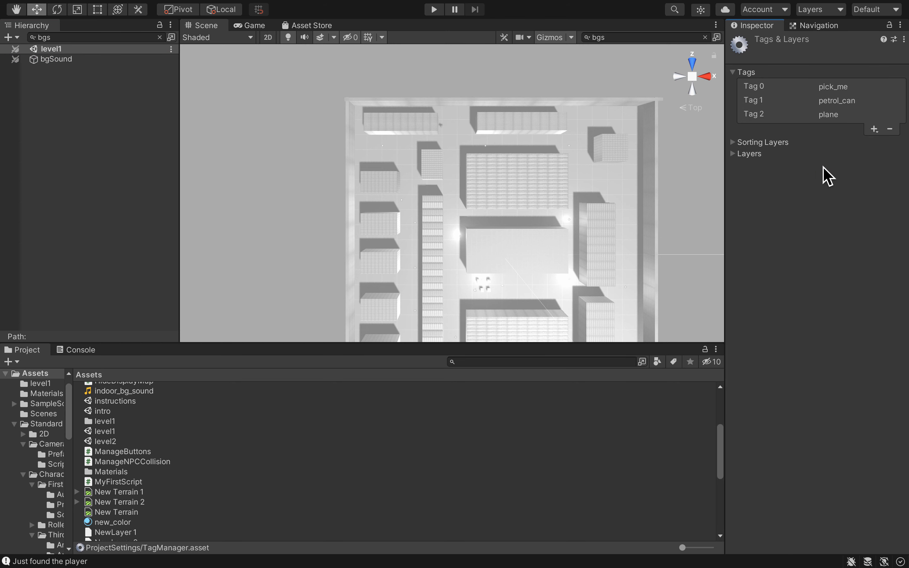
mouse_move(876, 137)
type("bgSound")
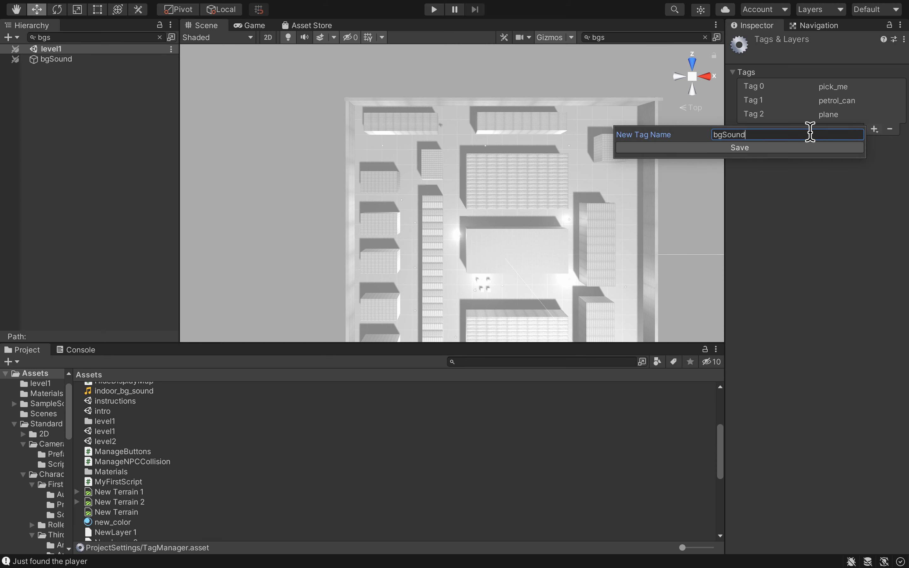
Create a tag named bg_sound, save it, and assign it to the bgSound object
double_click(729, 134)
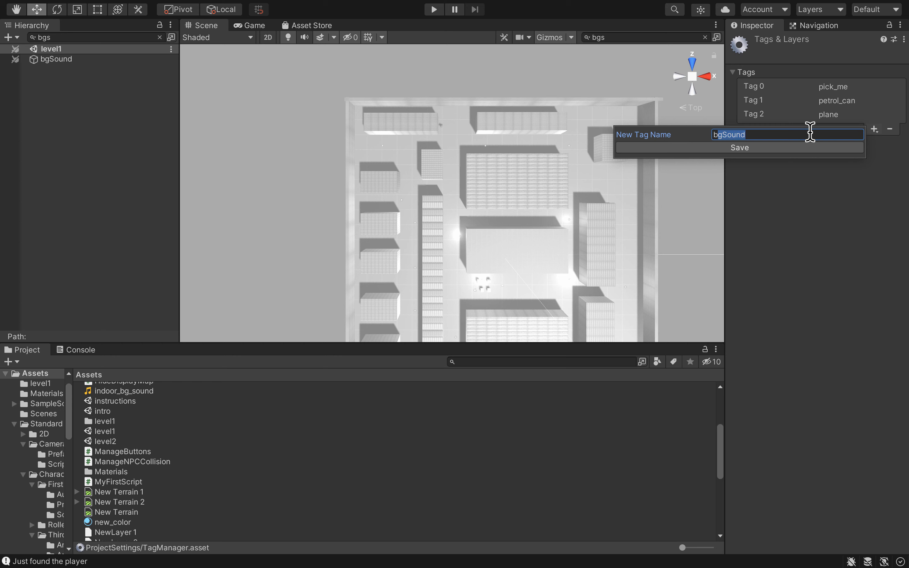
type("bg_sound")
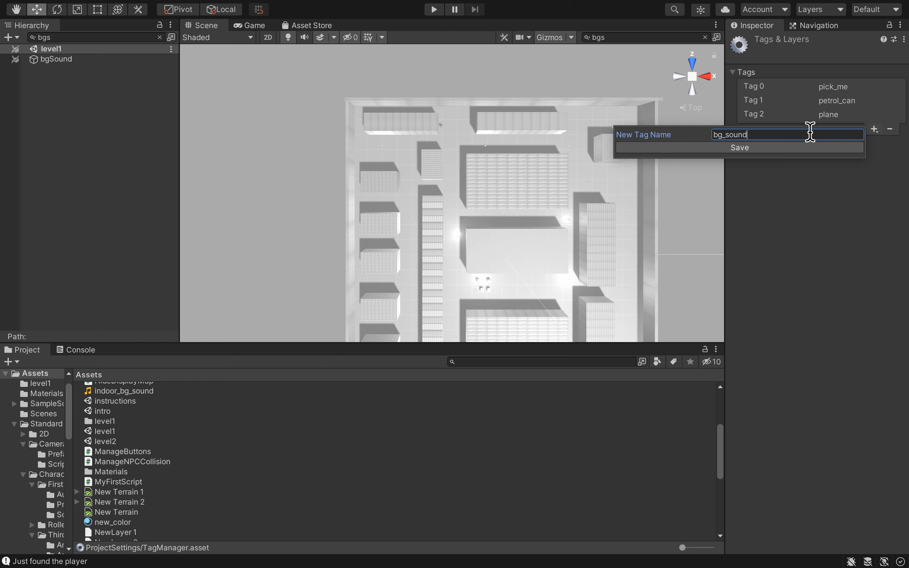
left_click(740, 147)
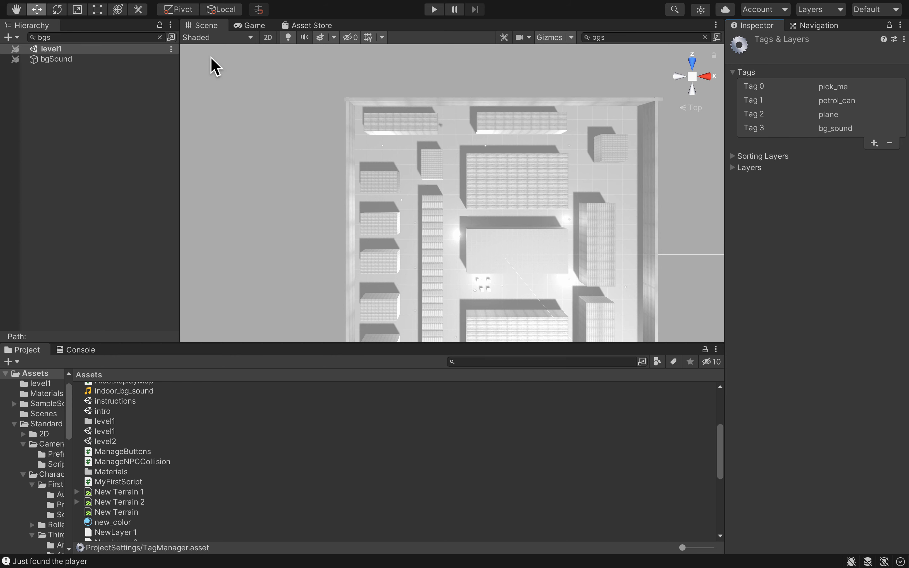
left_click(55, 59)
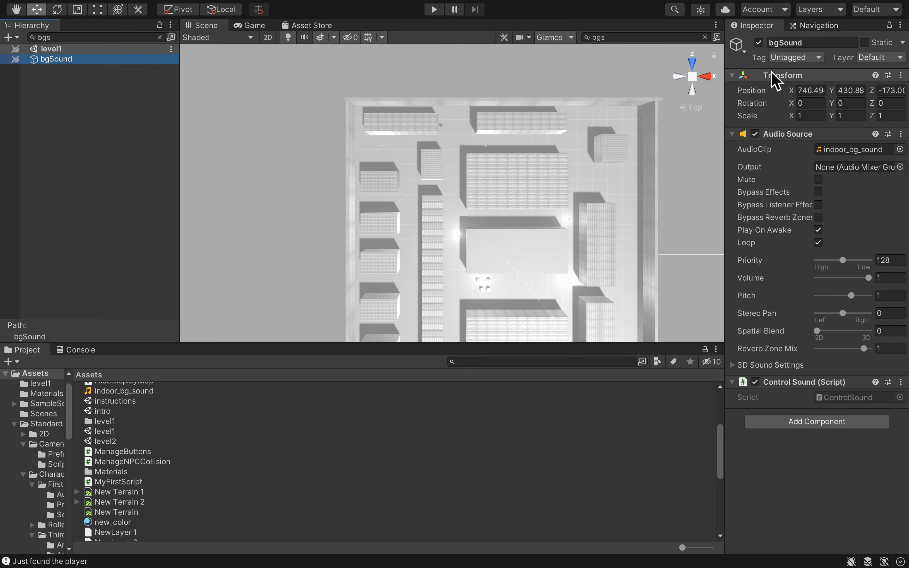
left_click(797, 57)
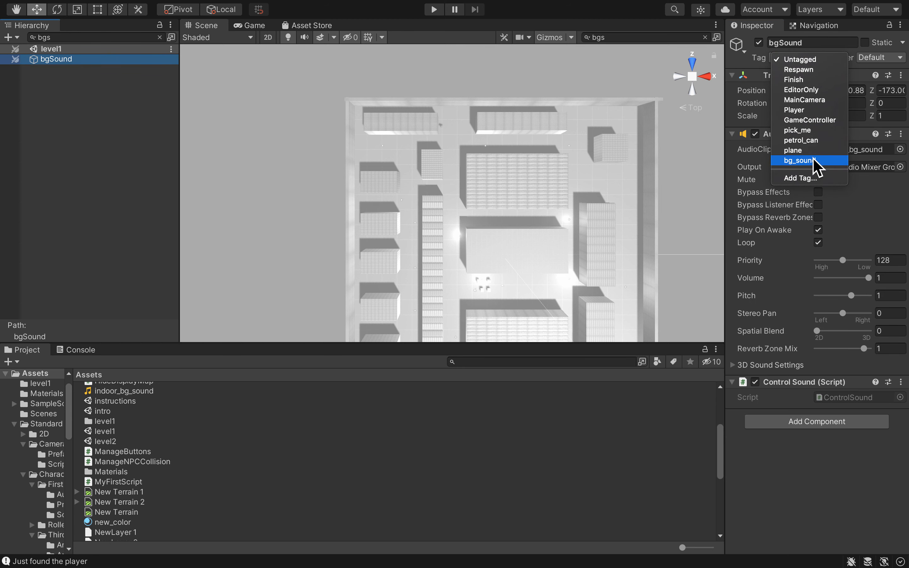
left_click(800, 161)
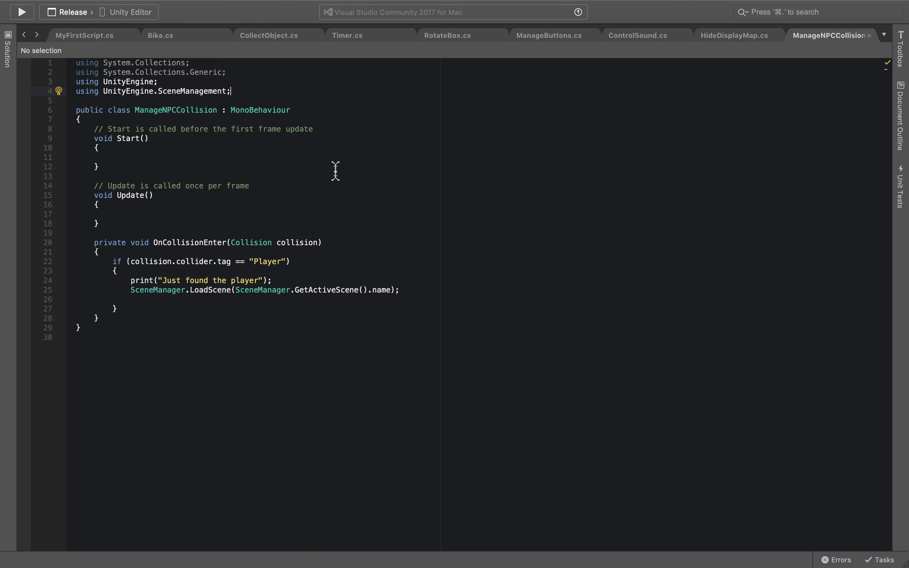
Write GameObject[] bgSounds = GameObject.FindGameObjectsWithTag("bg_sound"); inside ControlSound's Start method
left_click(637, 35)
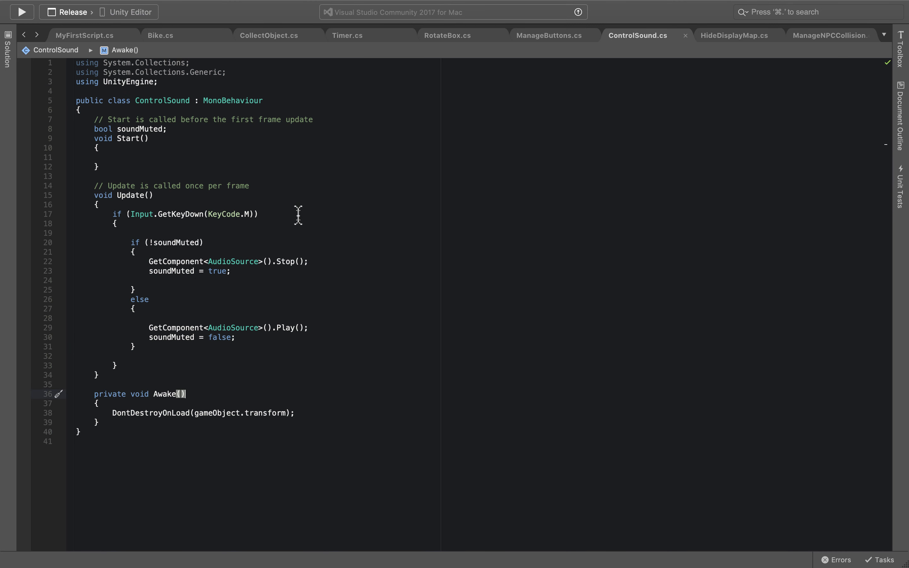
left_click(125, 157)
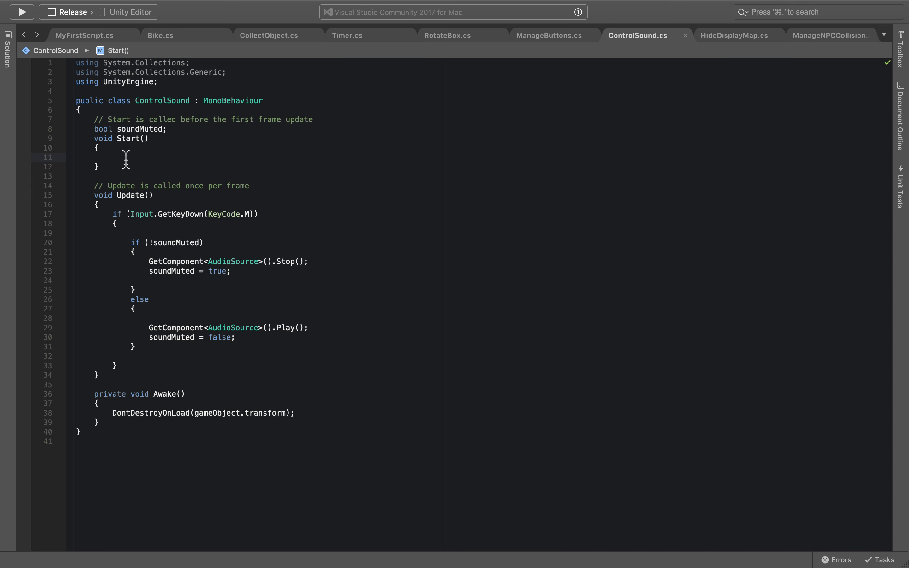
type("Gameo")
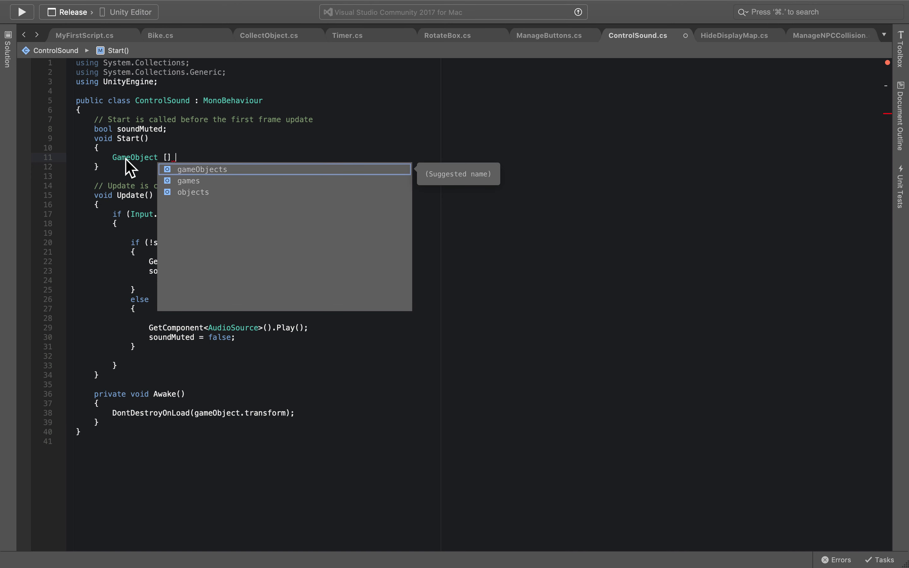
type("b")
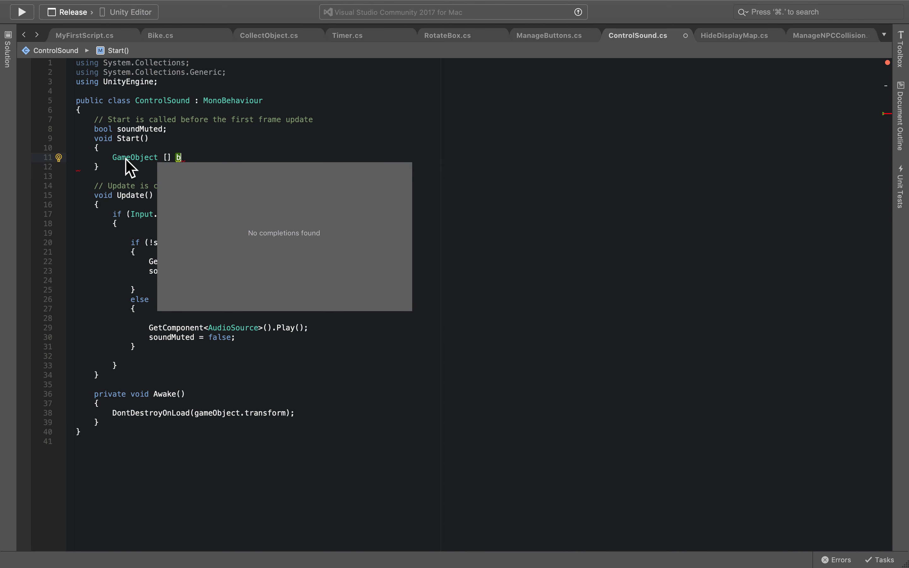
type("gSounds = GameObject")
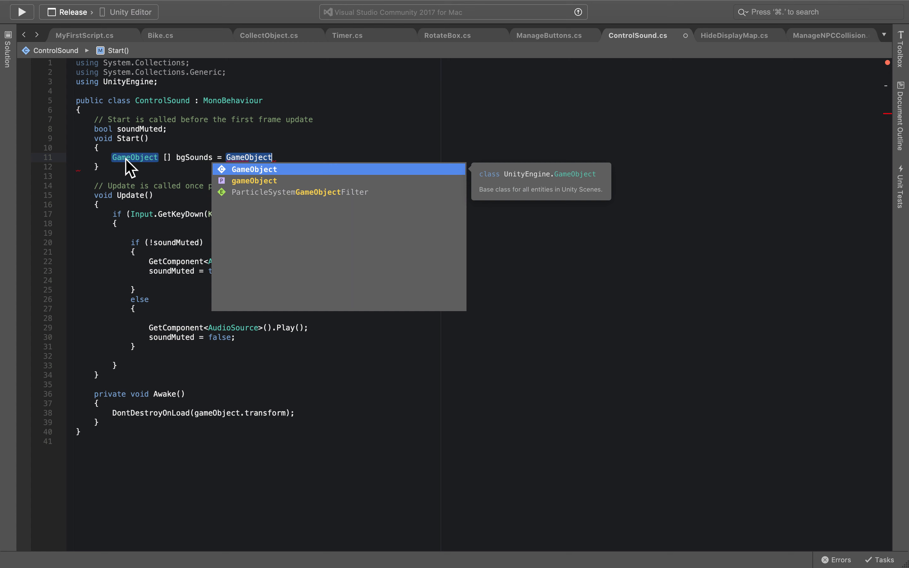
type(".FInd")
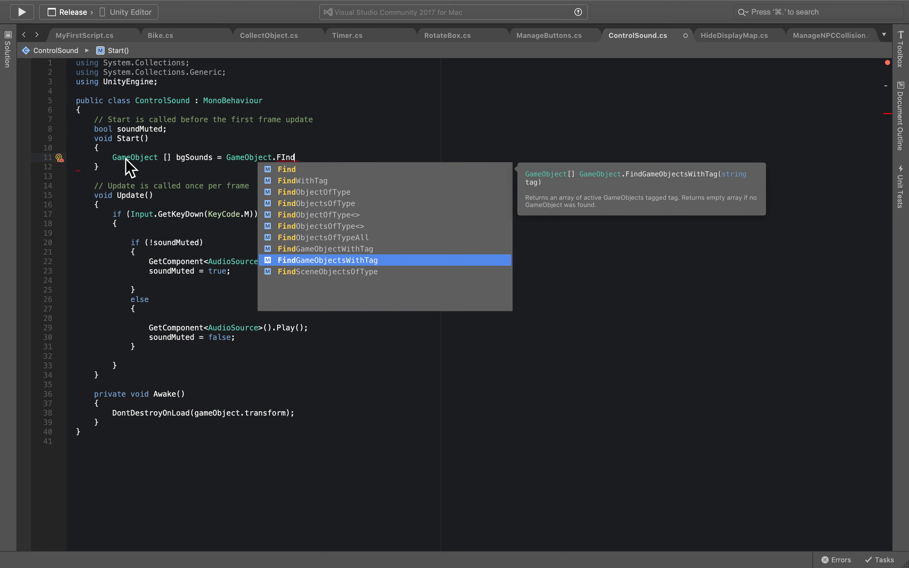
key("Tab")
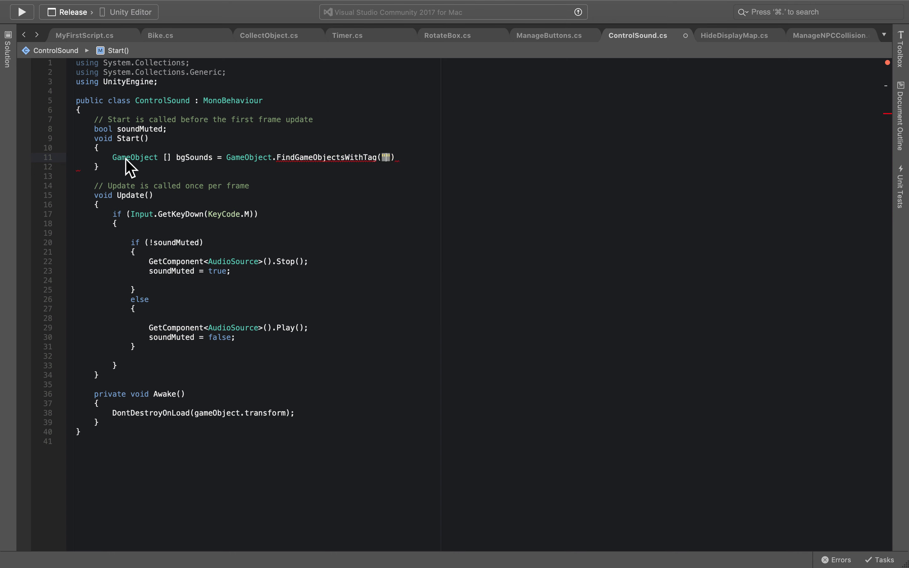
type("bg_sound")
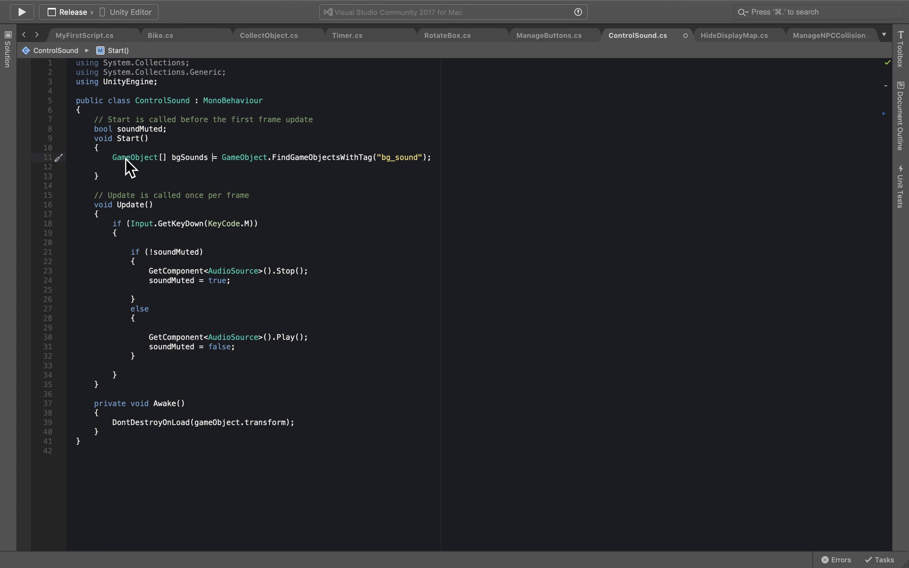
double_click(190, 157)
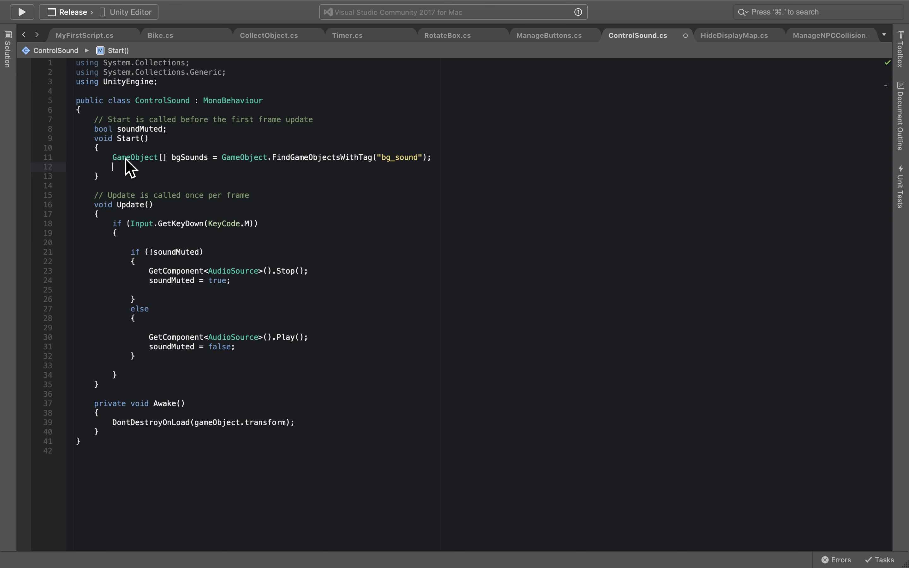
Add if (bgSounds.Length > 1) Destroy(gameObject); below the array line in Start
type("bgSounds")
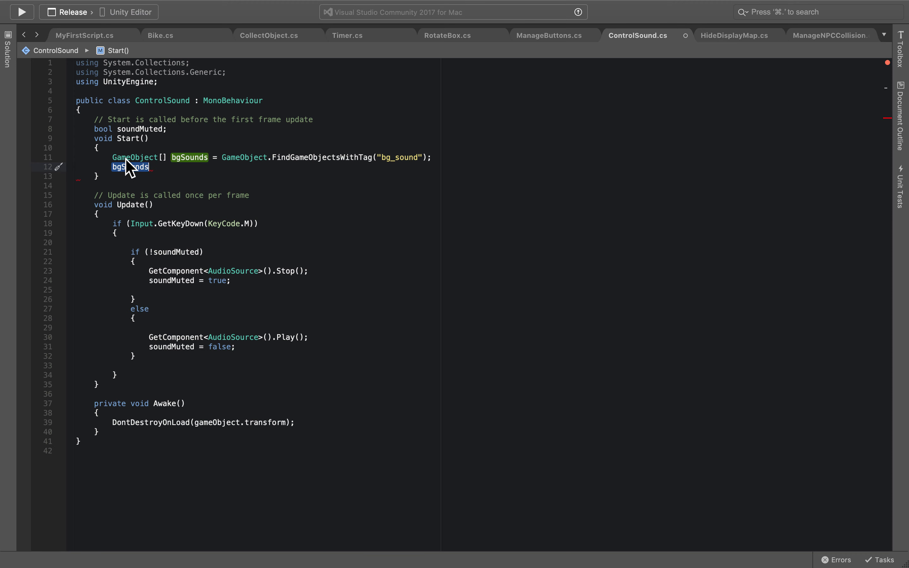
type(".Length >")
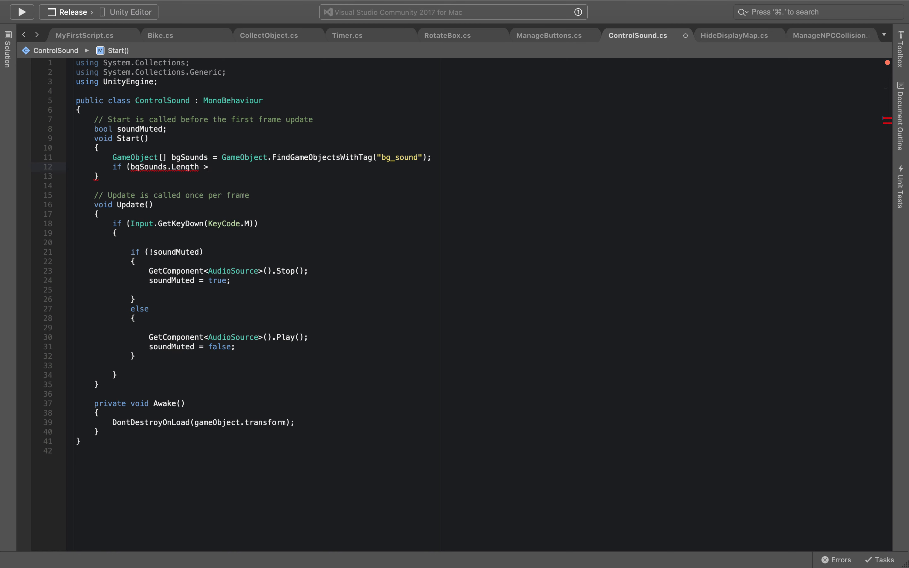
type("1)")
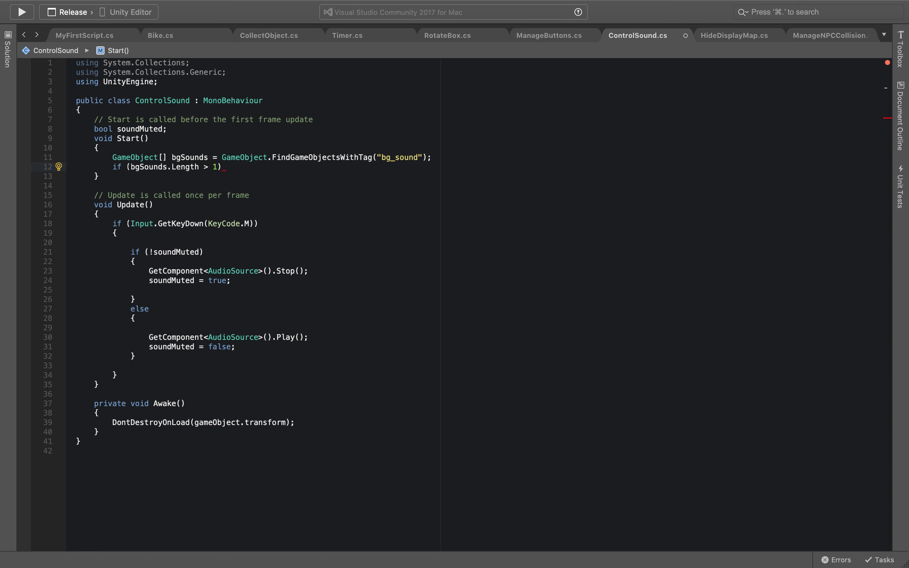
type("Destroy(gameObject)")
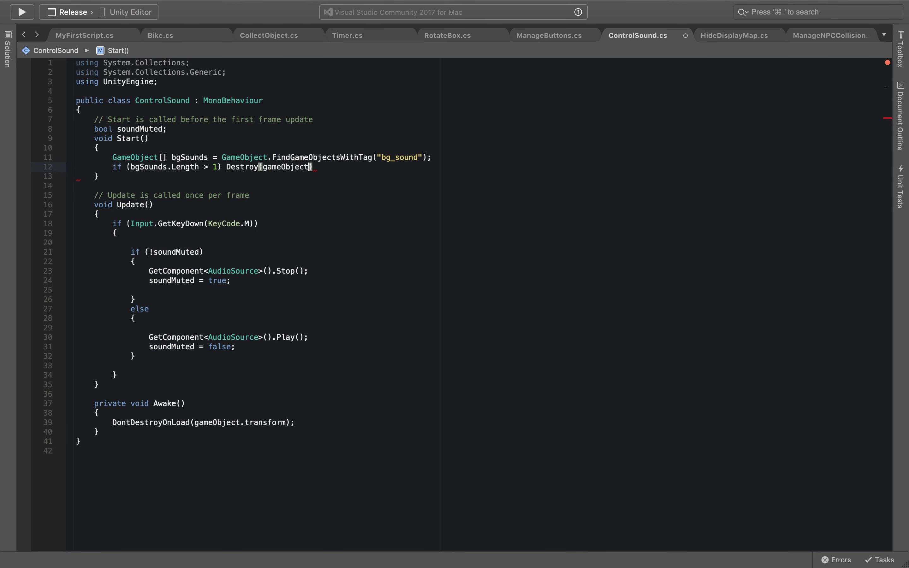
double_click(286, 167)
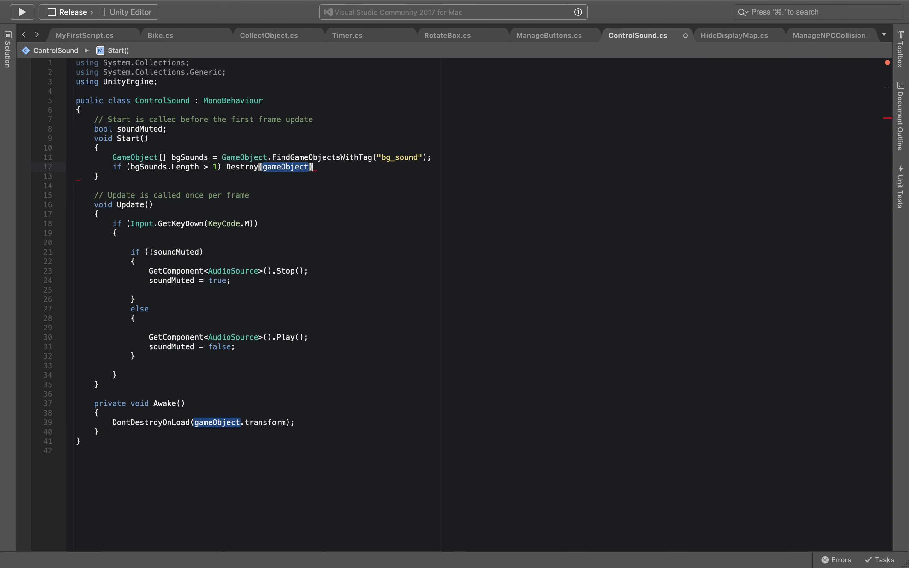
type(";")
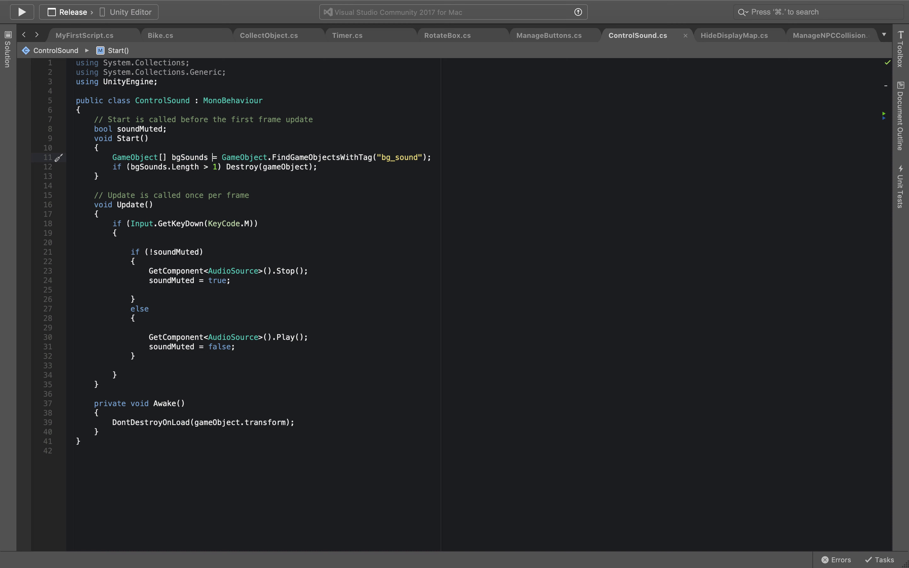
double_click(400, 157)
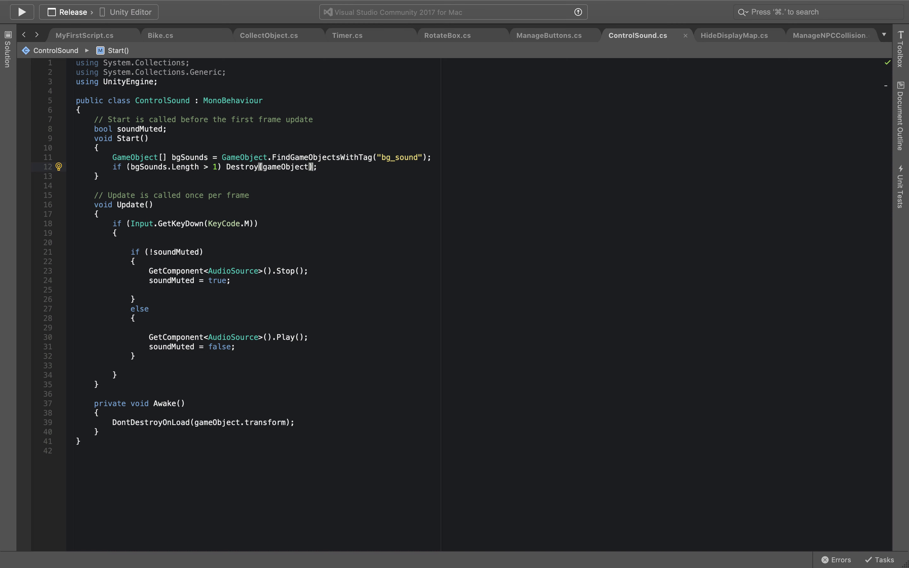
double_click(320, 157)
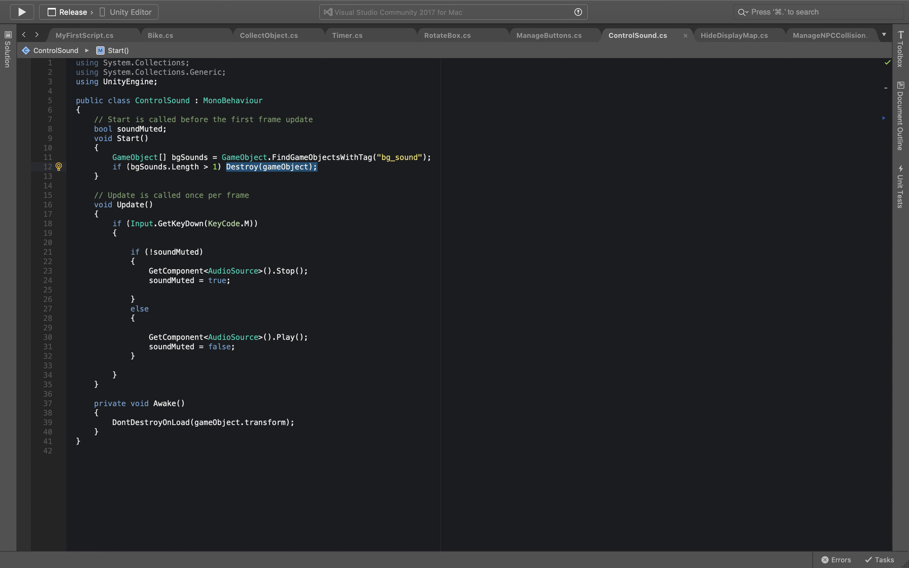
mouse_move(124, 176)
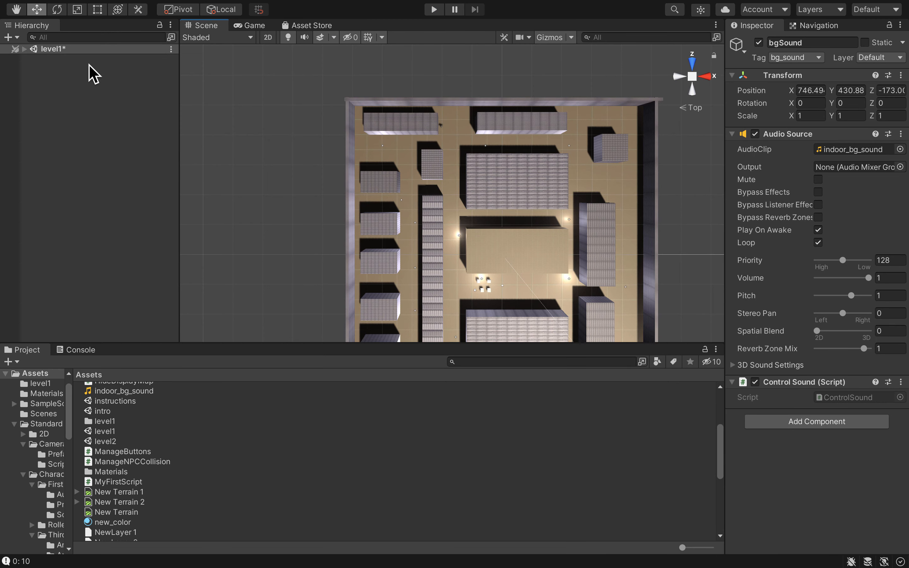
mouse_move(165, 95)
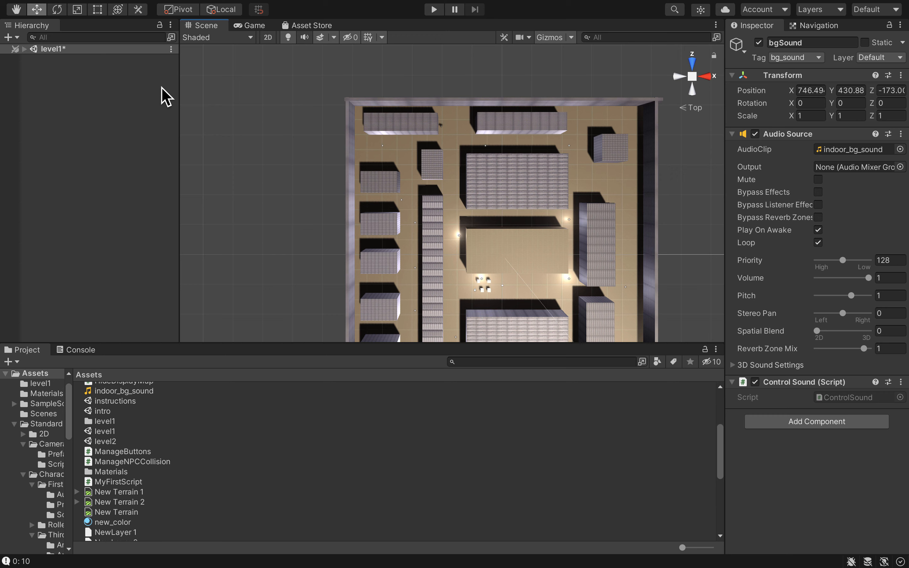
Save the level1 scene with bgSound tagged bg_sound and running ControlSound
key("ctrl+s")
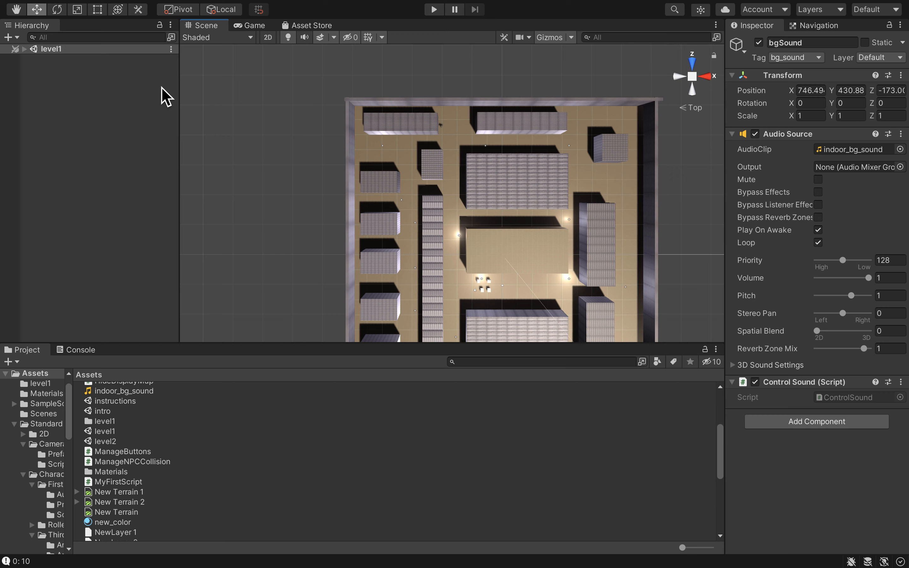